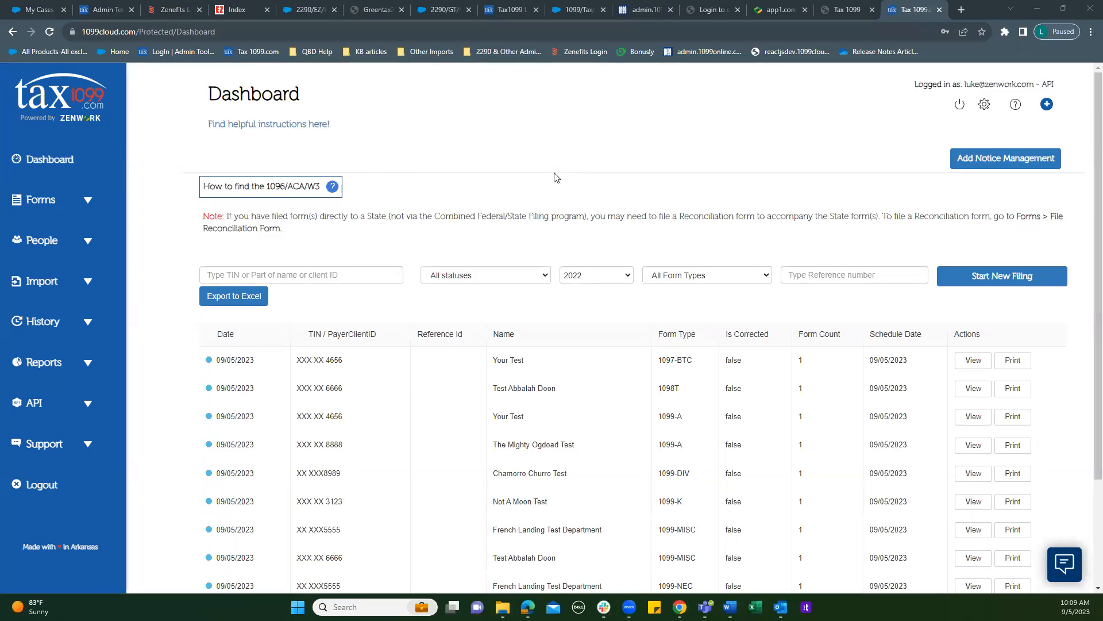
pyautogui.moveTo(476, 150)
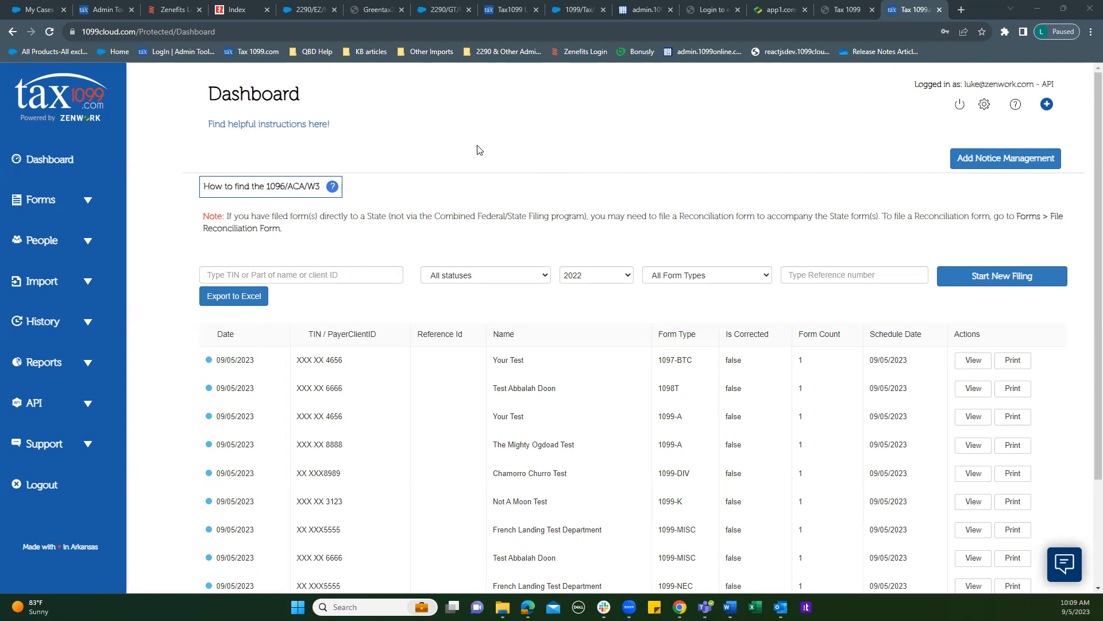
pyautogui.moveTo(463, 118)
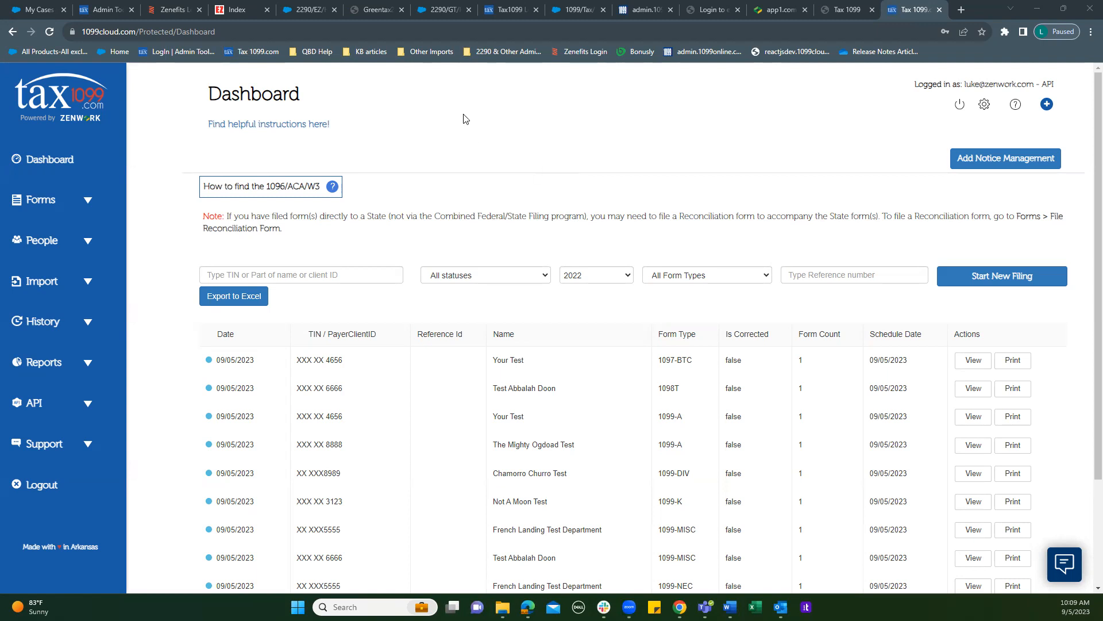
pyautogui.moveTo(458, 106)
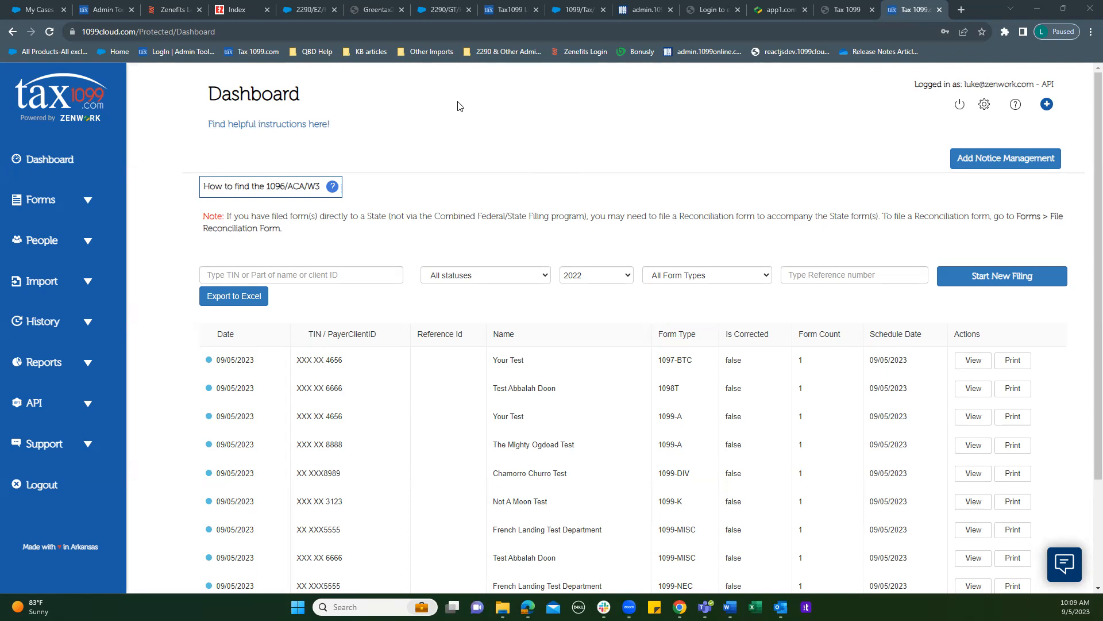
pyautogui.moveTo(409, 145)
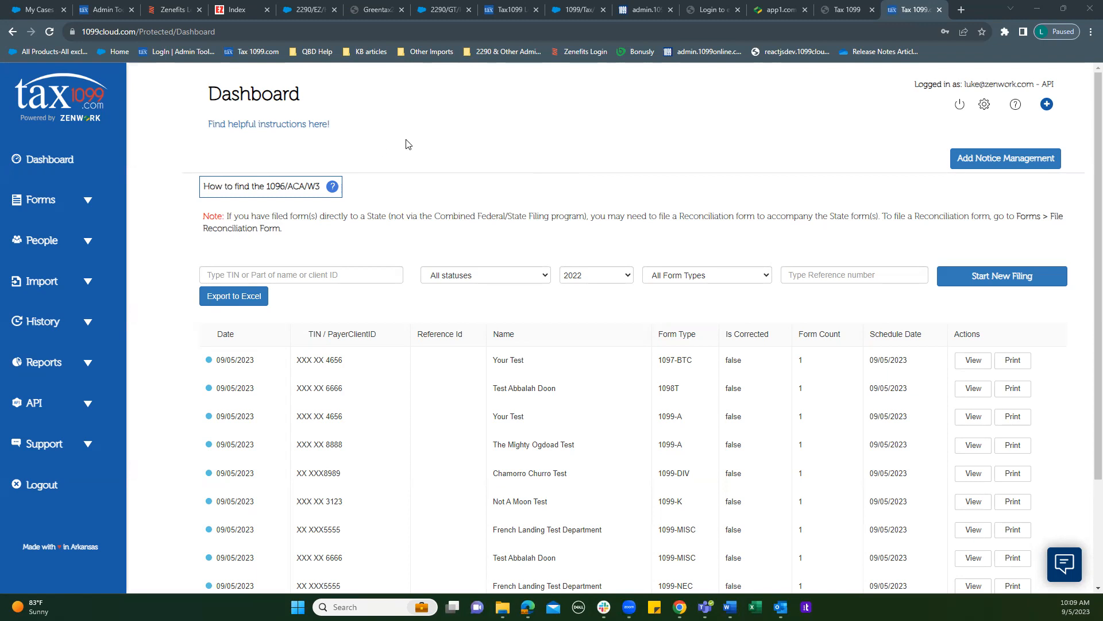
pyautogui.moveTo(53, 240)
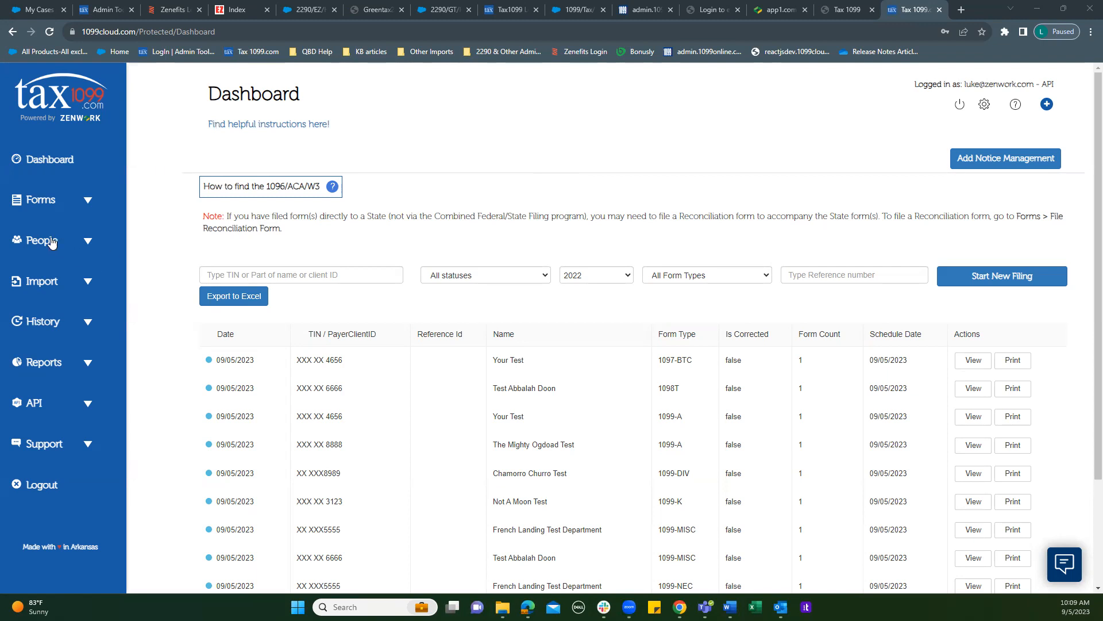
# - Go to Manage Recipient under People and check the payer's only recipient row
pyautogui.click(40, 240)
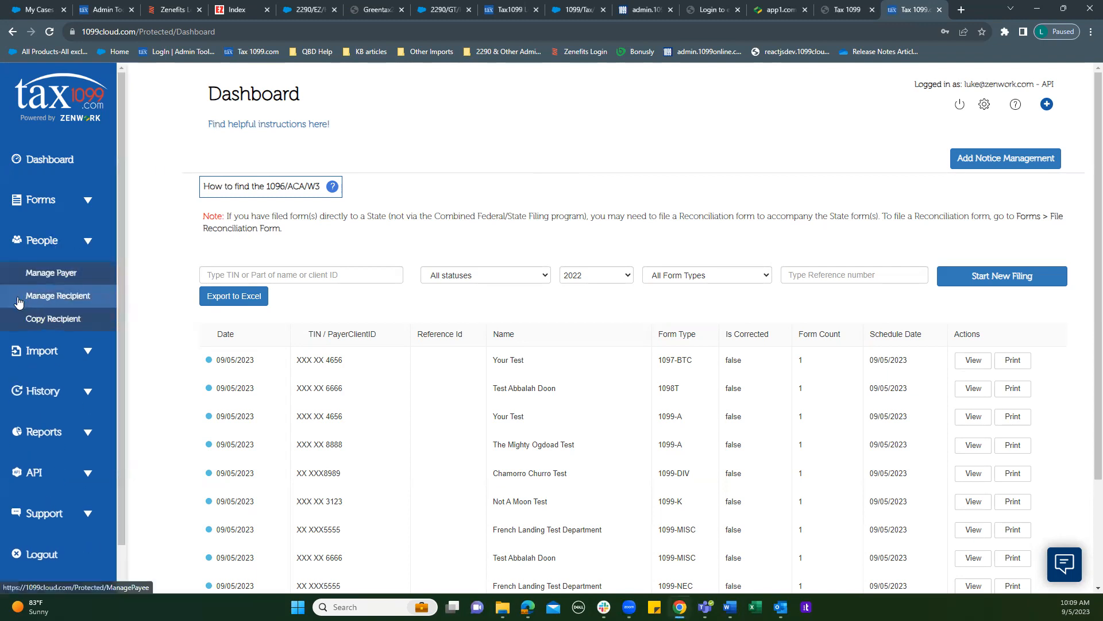
pyautogui.click(58, 296)
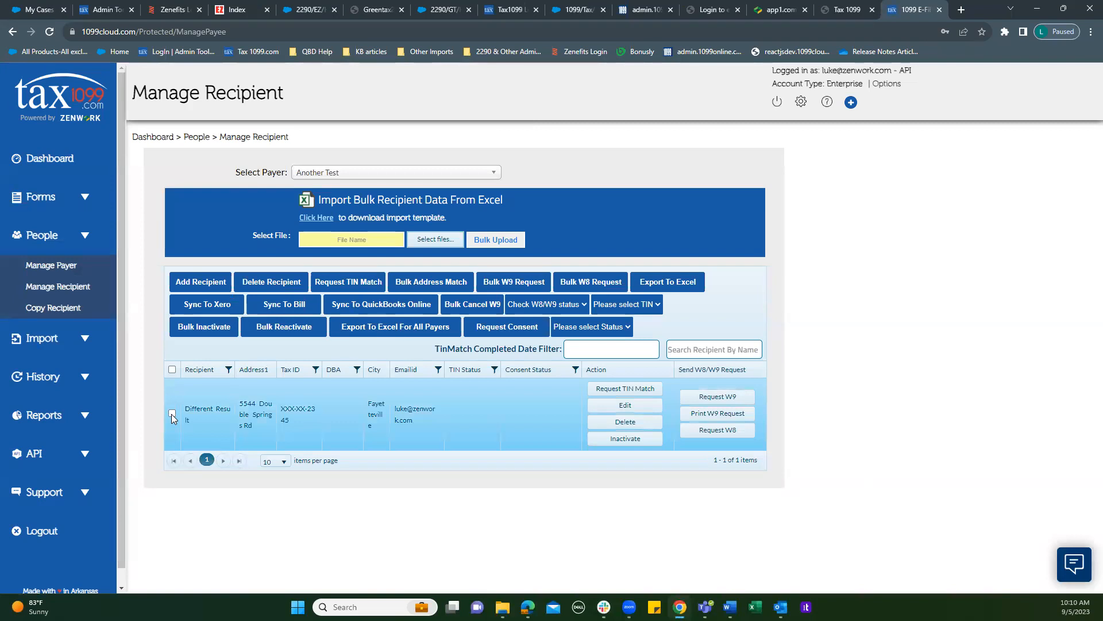
pyautogui.click(172, 413)
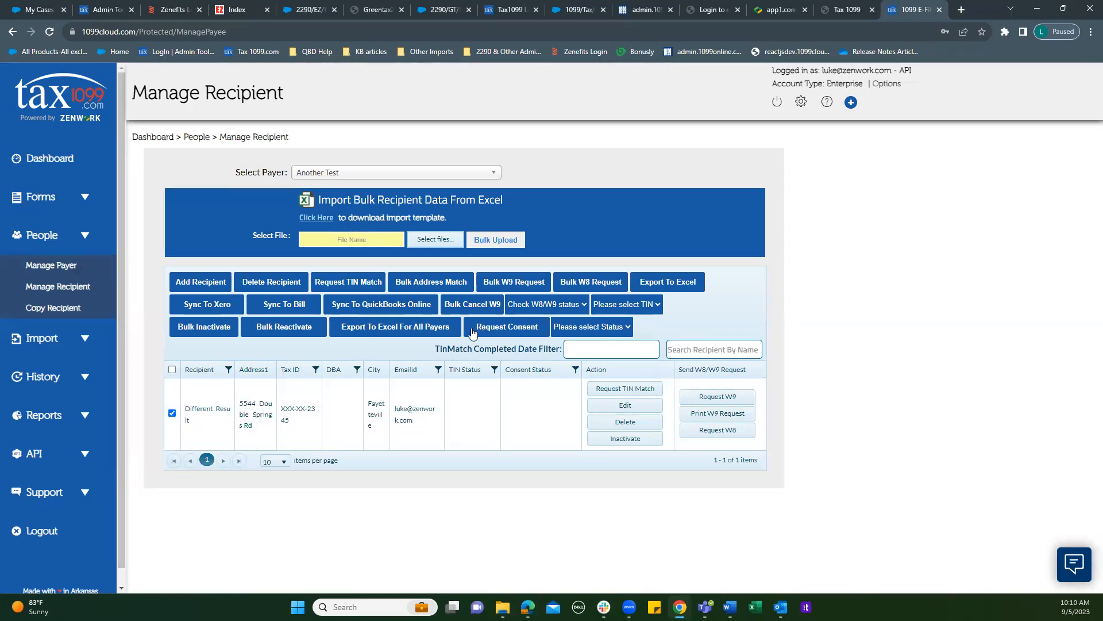
# - Send a consent request to the selected recipient, paid from prepaid balance, leaving status Pending
pyautogui.click(506, 326)
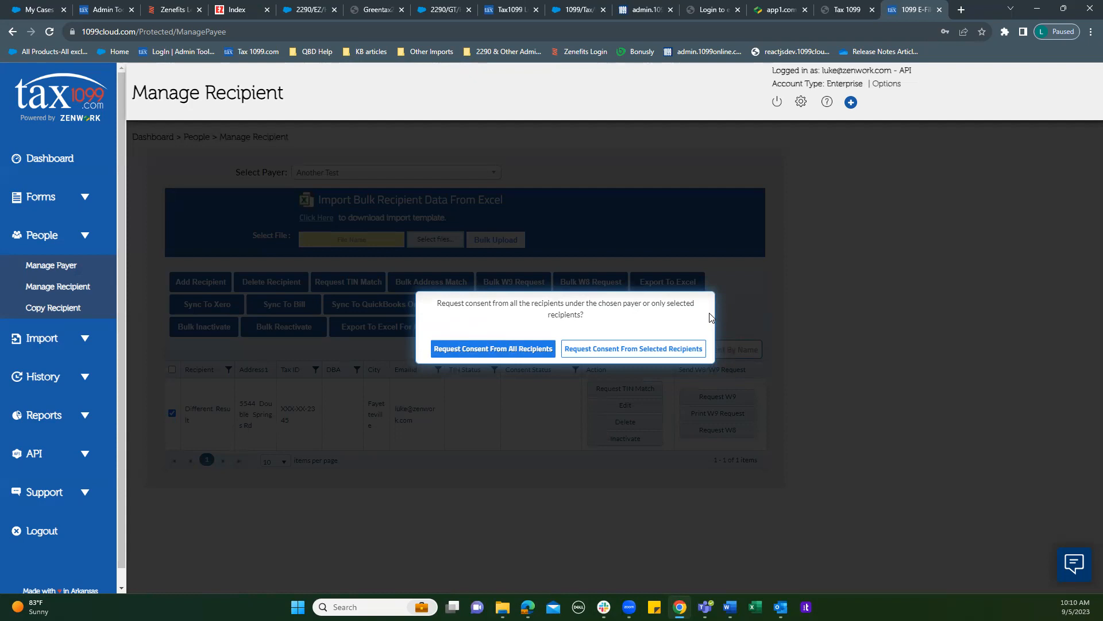
pyautogui.moveTo(602, 331)
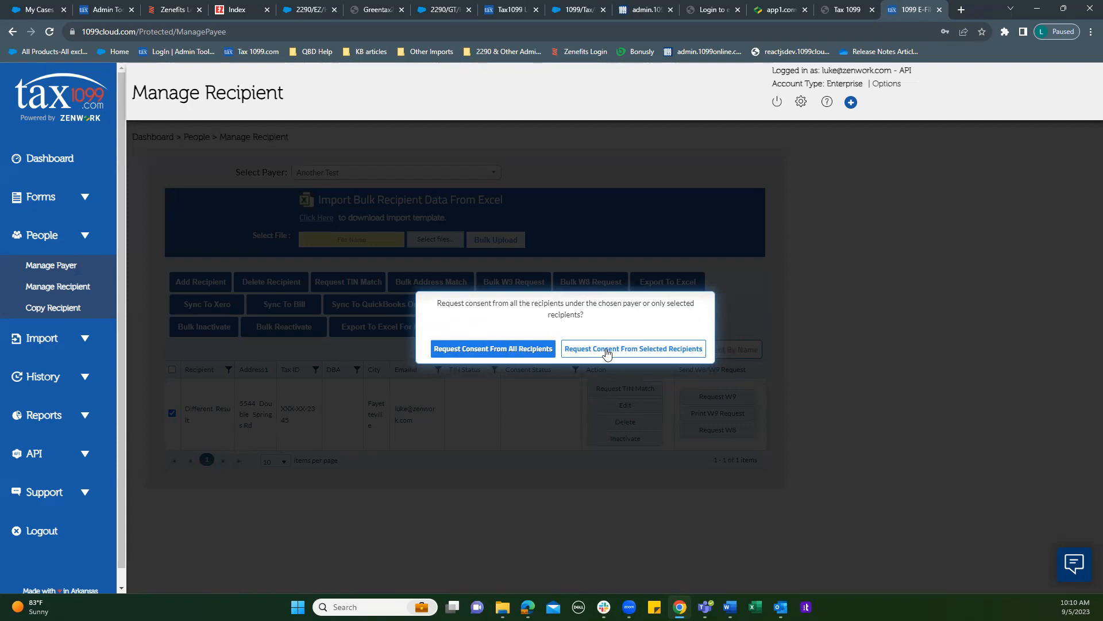
pyautogui.moveTo(640, 356)
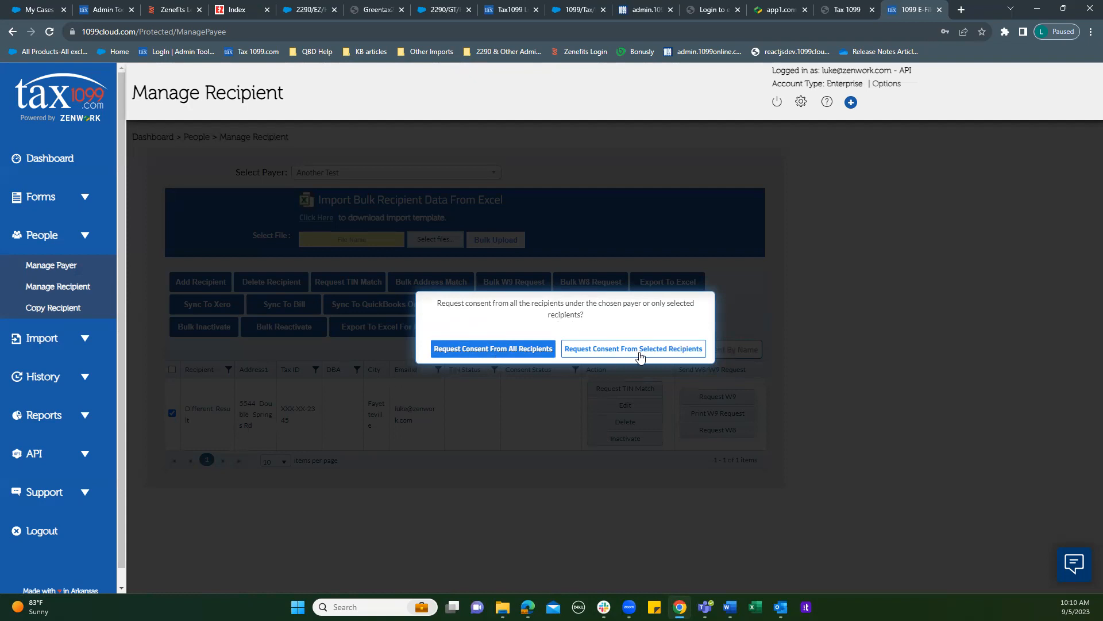
pyautogui.click(632, 348)
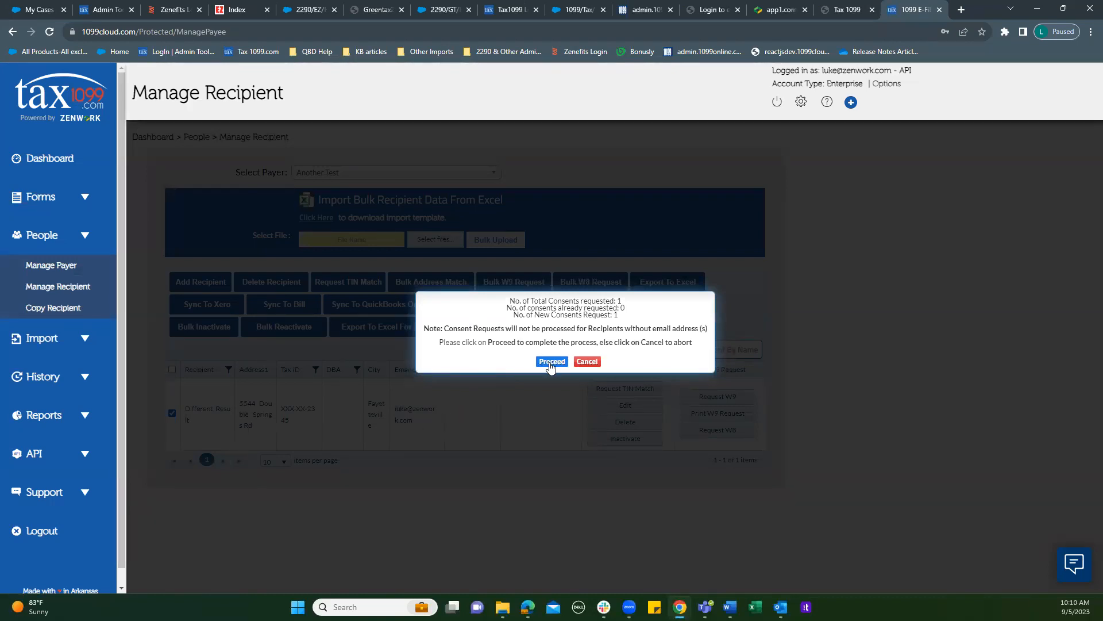
pyautogui.click(552, 361)
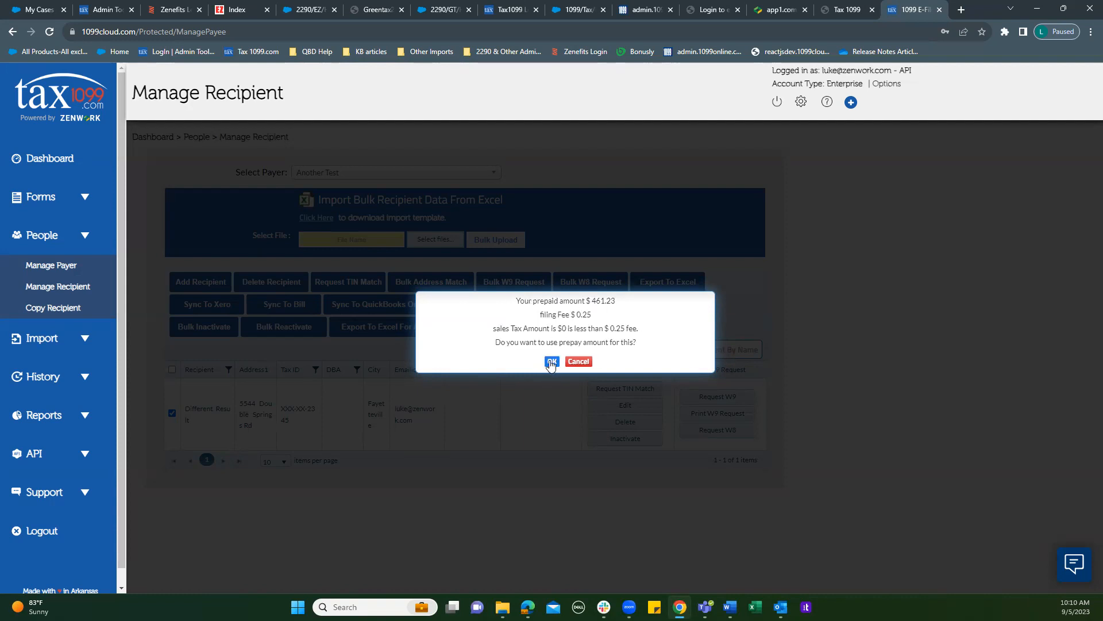
pyautogui.click(551, 361)
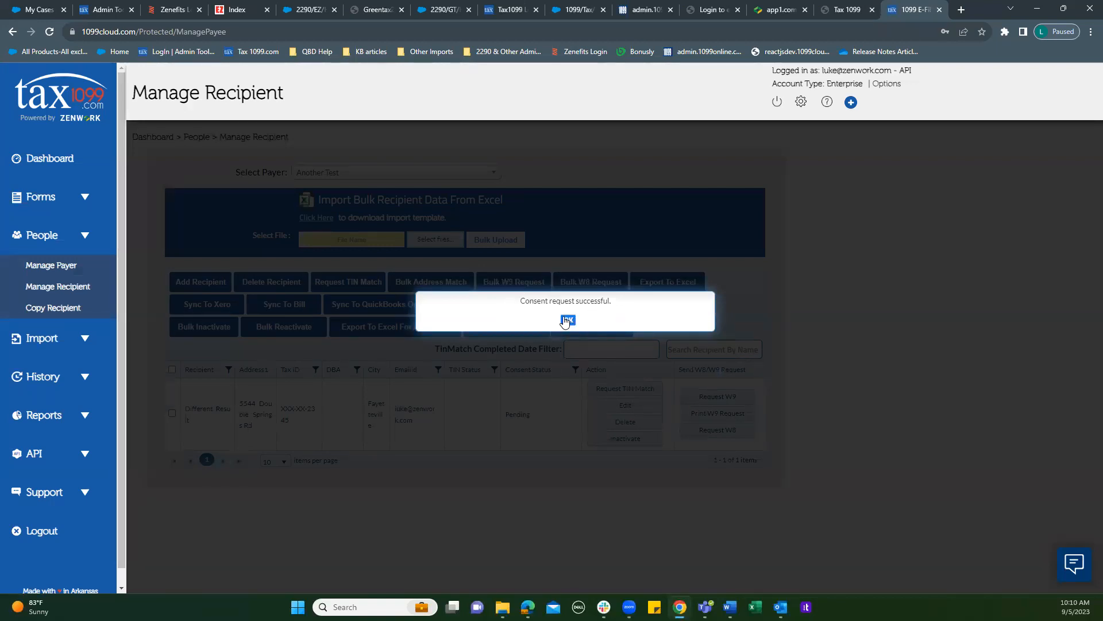
pyautogui.click(567, 320)
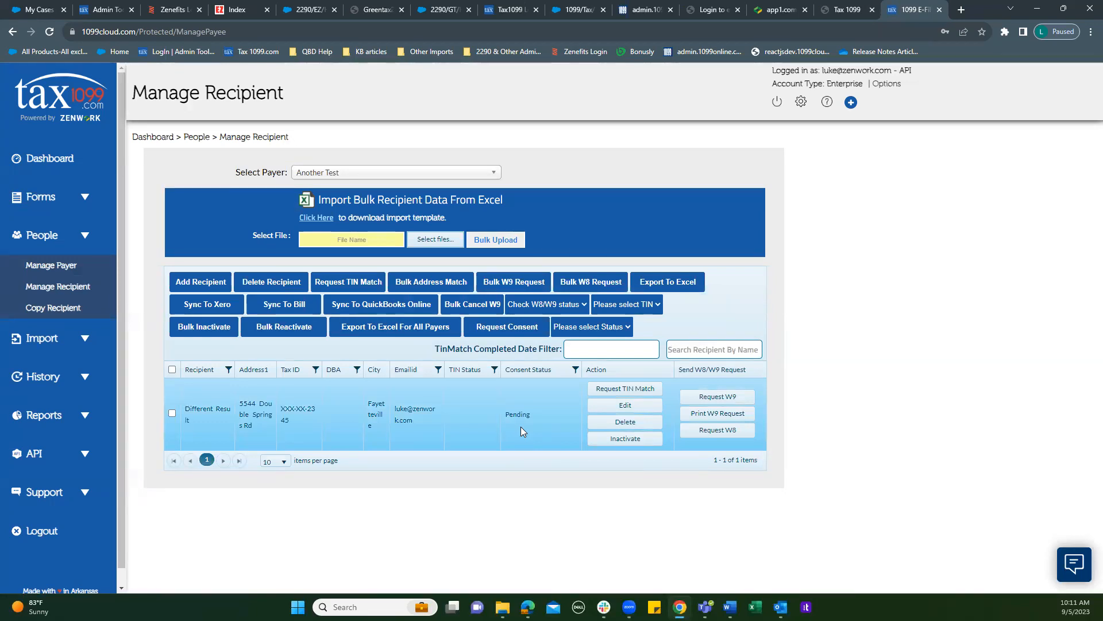
pyautogui.moveTo(338, 138)
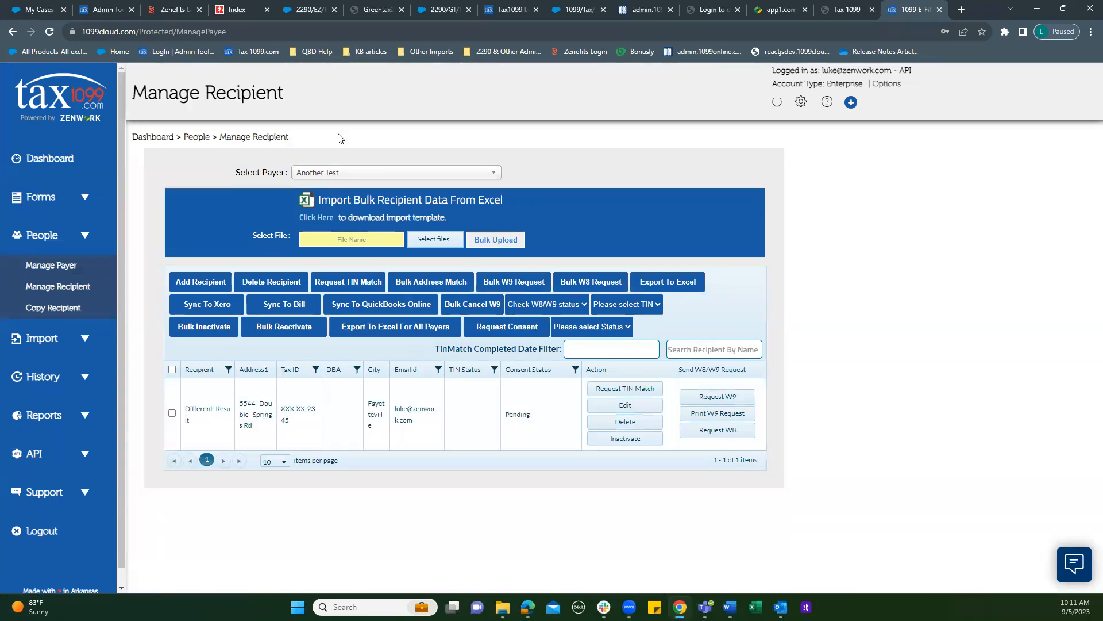
# - Switch the payer to O Henry Test to see its recipient with consent Accepted
pyautogui.click(395, 171)
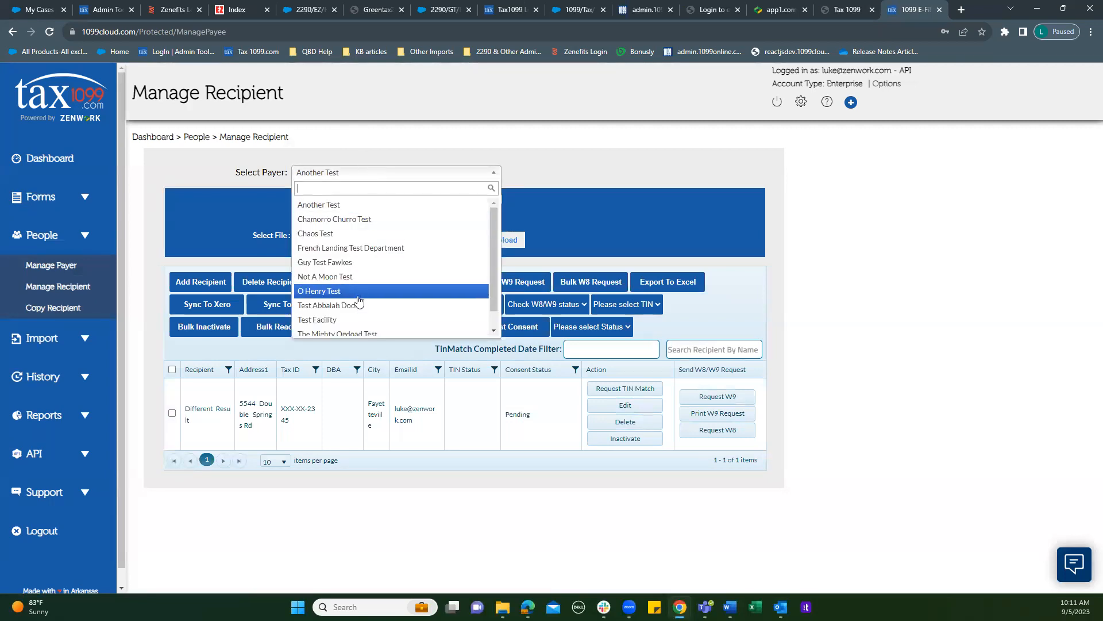
pyautogui.click(319, 291)
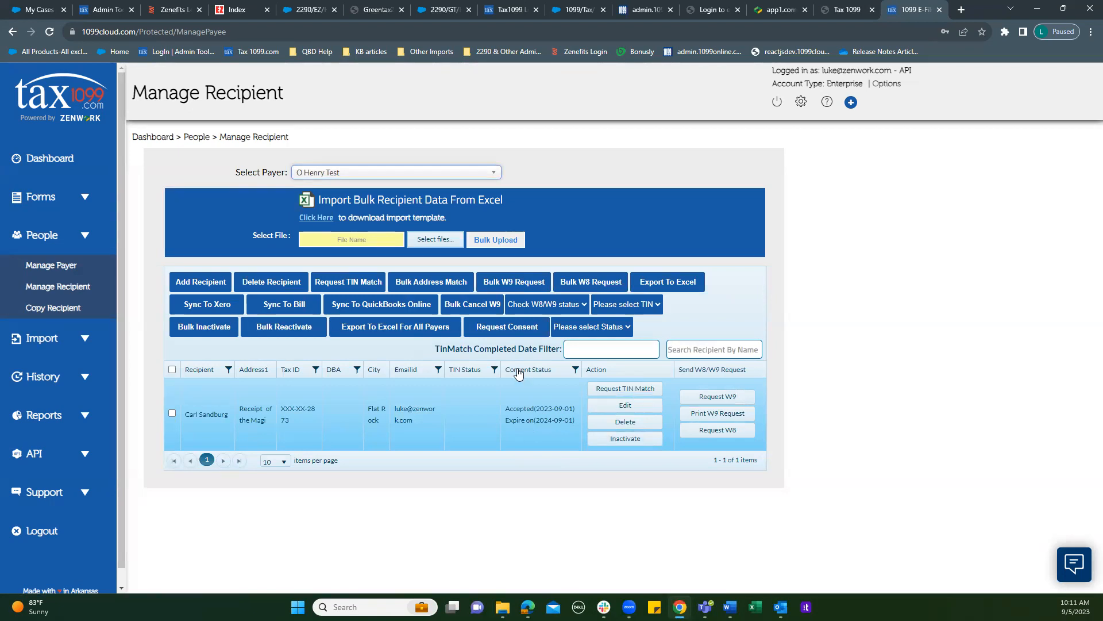
pyautogui.moveTo(532, 433)
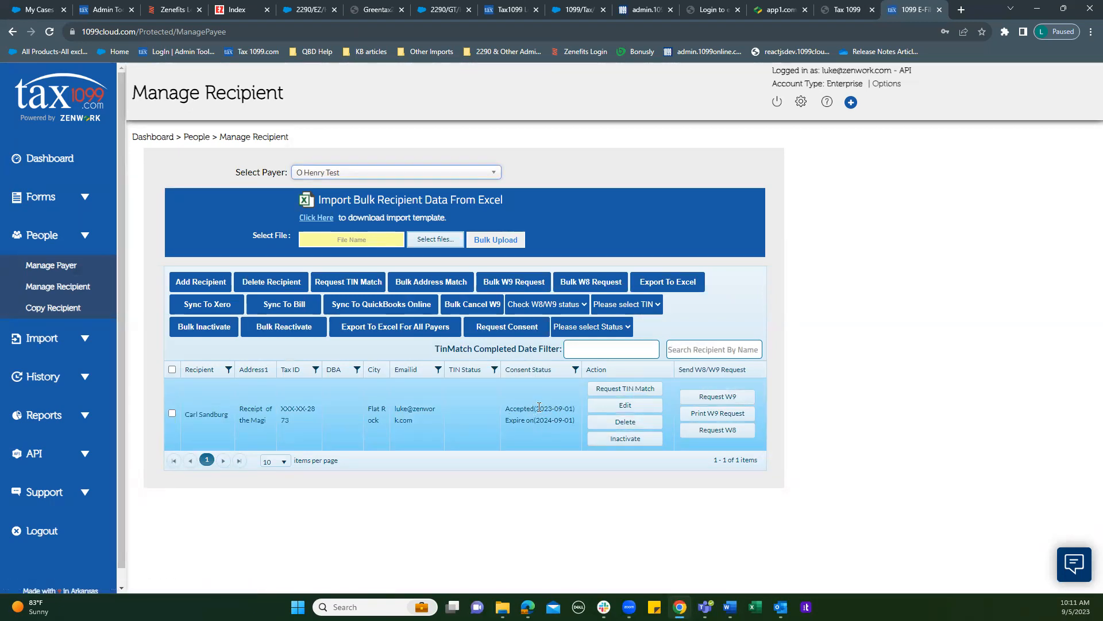
pyautogui.moveTo(540, 431)
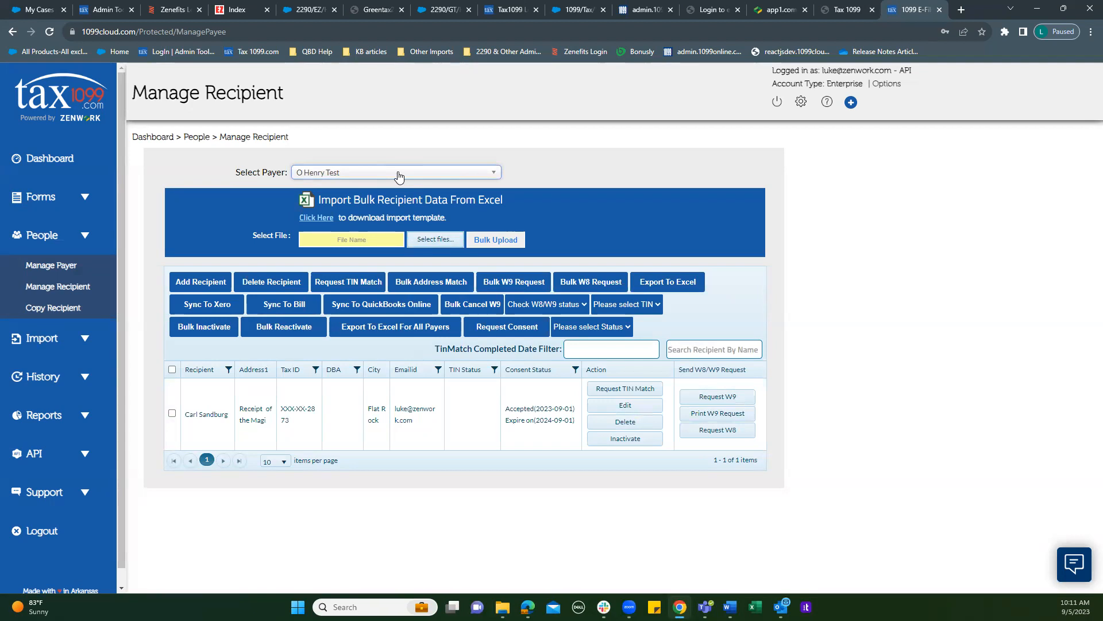
# - Switch the payer to Test Abbalah Doon to see a recipient with consent Declined
pyautogui.click(396, 172)
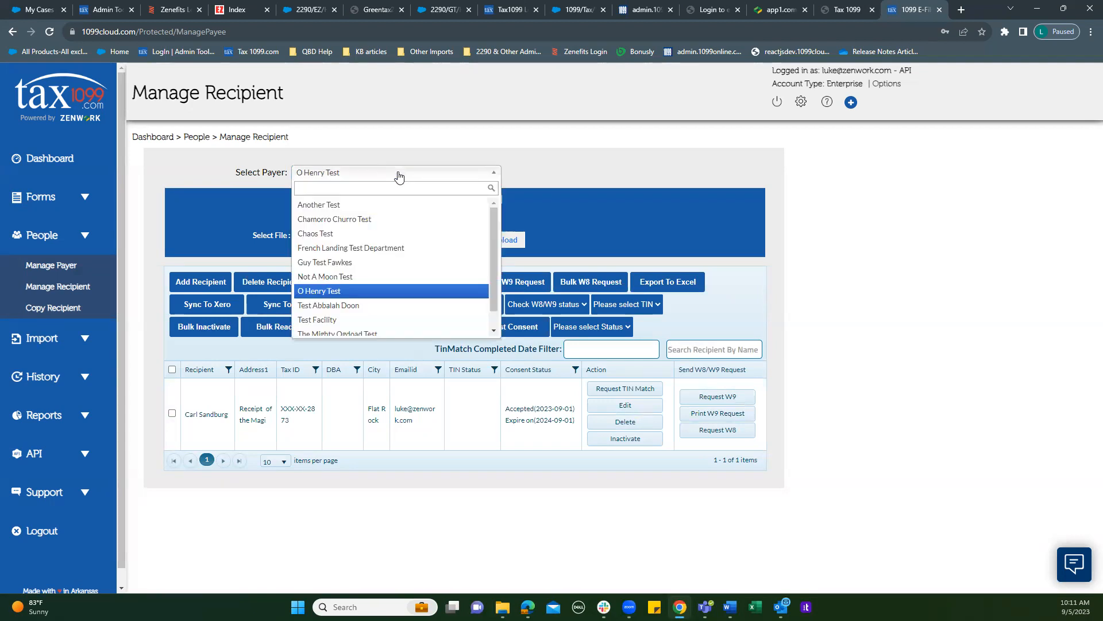
pyautogui.click(328, 305)
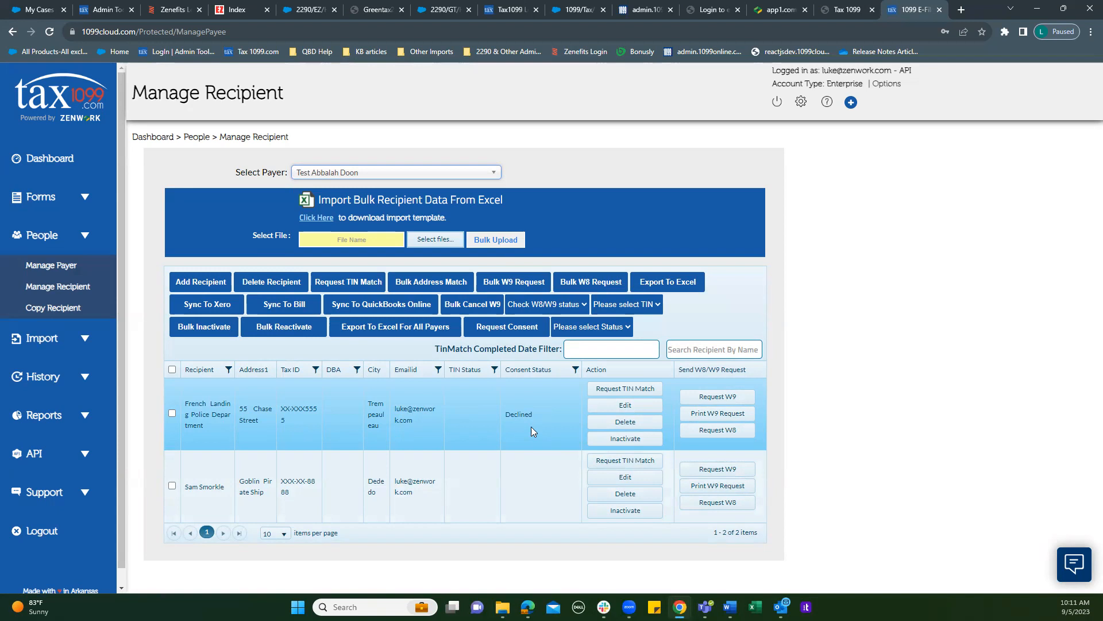
pyautogui.moveTo(510, 418)
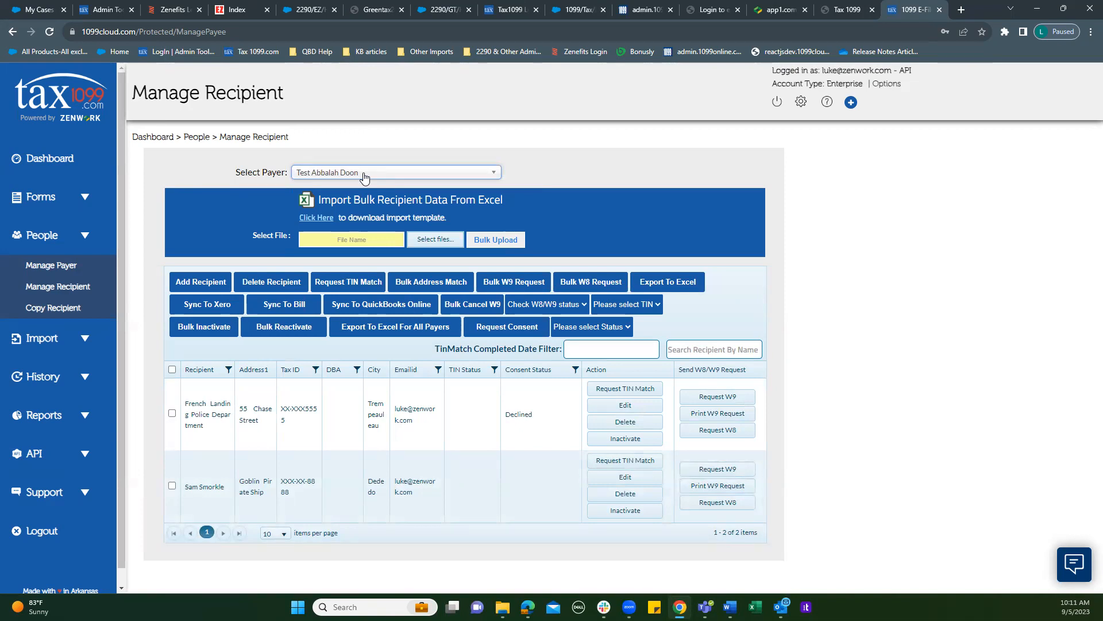
# - Switch the payer to Chamorro Churro Test to see its recipient with consent Pending
pyautogui.click(396, 173)
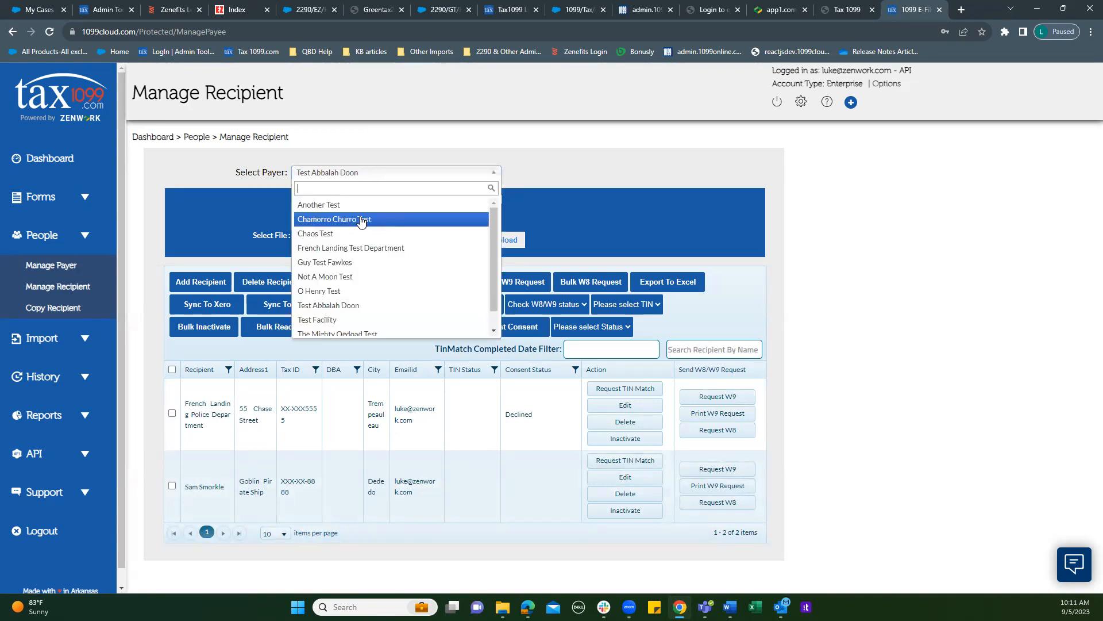
pyautogui.click(335, 219)
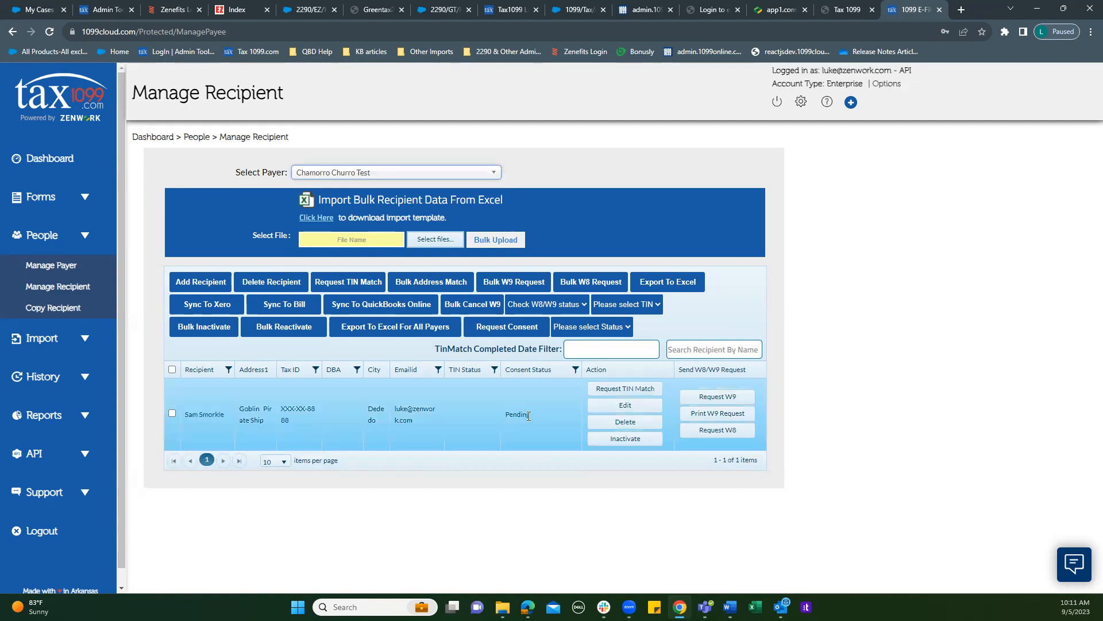
pyautogui.moveTo(519, 431)
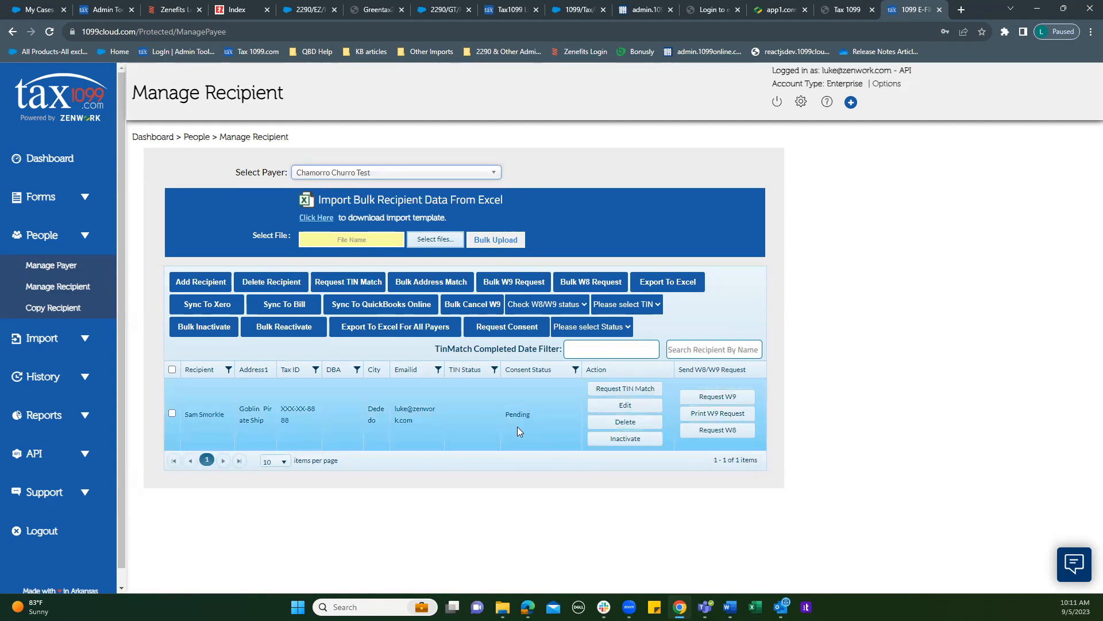
pyautogui.moveTo(532, 144)
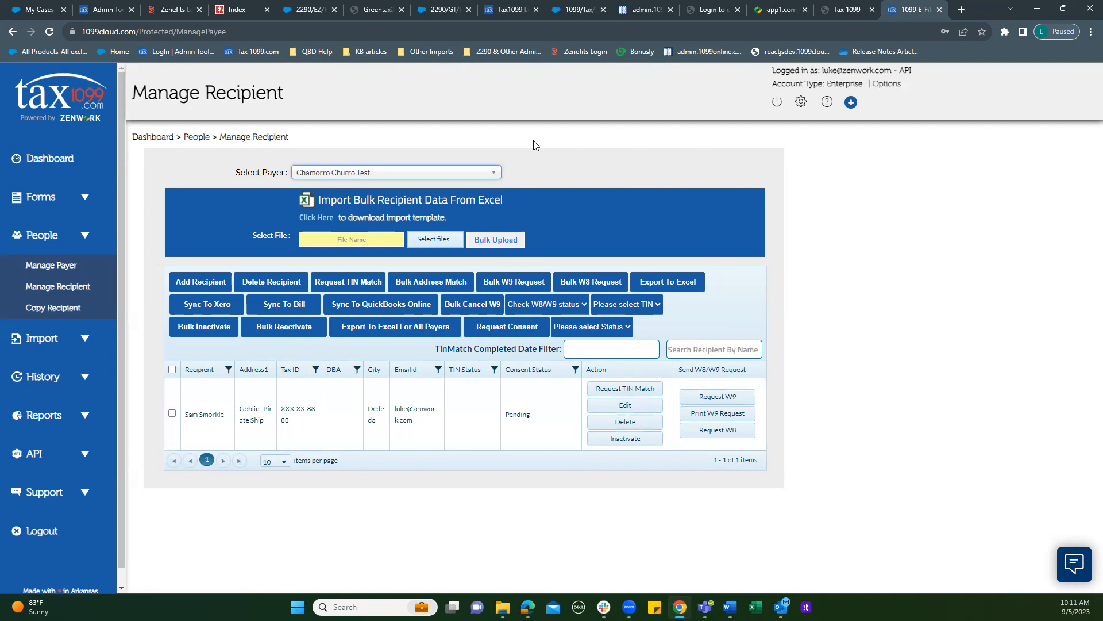
pyautogui.moveTo(606, 47)
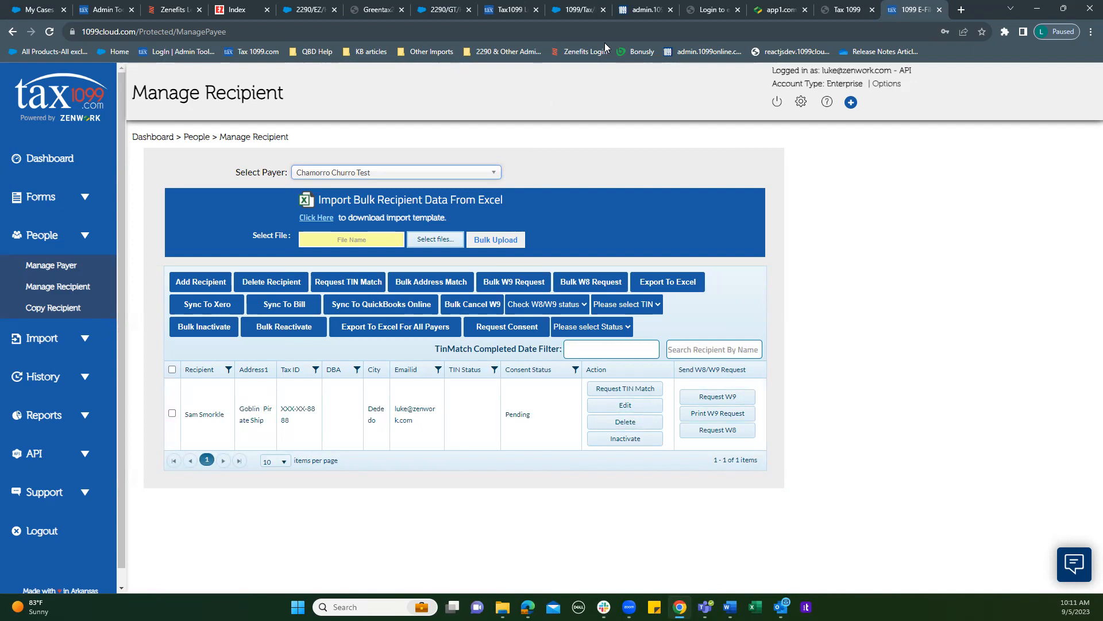